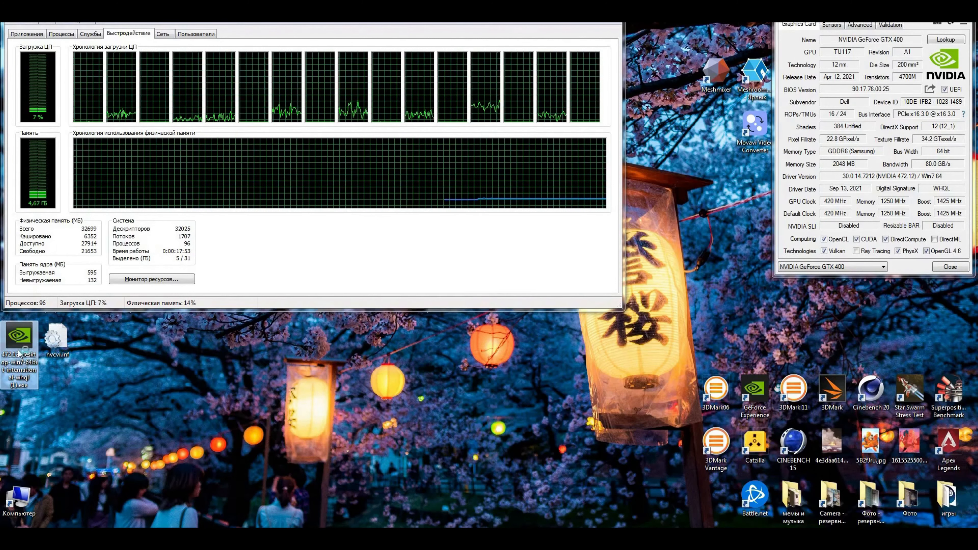
# - Run the NVIDIA driver .exe from the desktop as administrator
pyautogui.rightClick(17, 337)
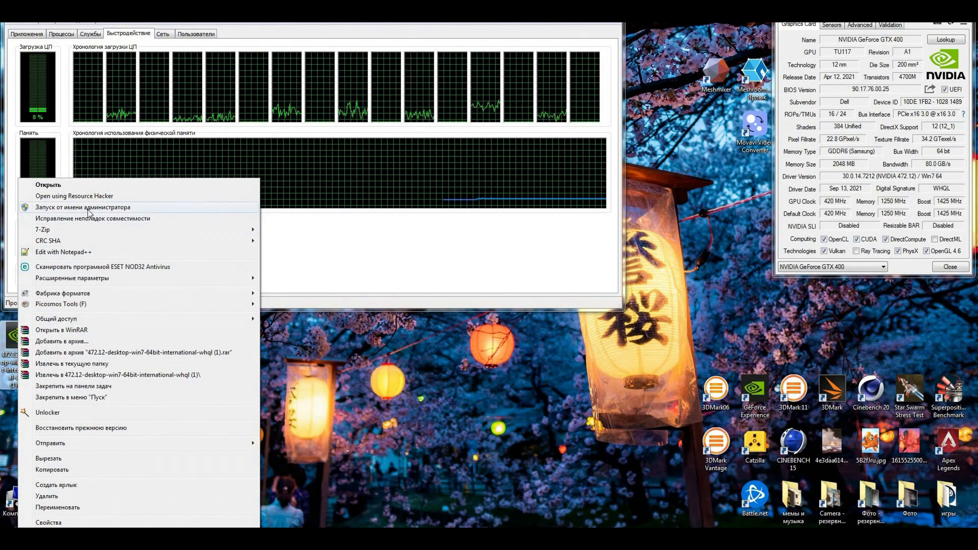
pyautogui.click(86, 207)
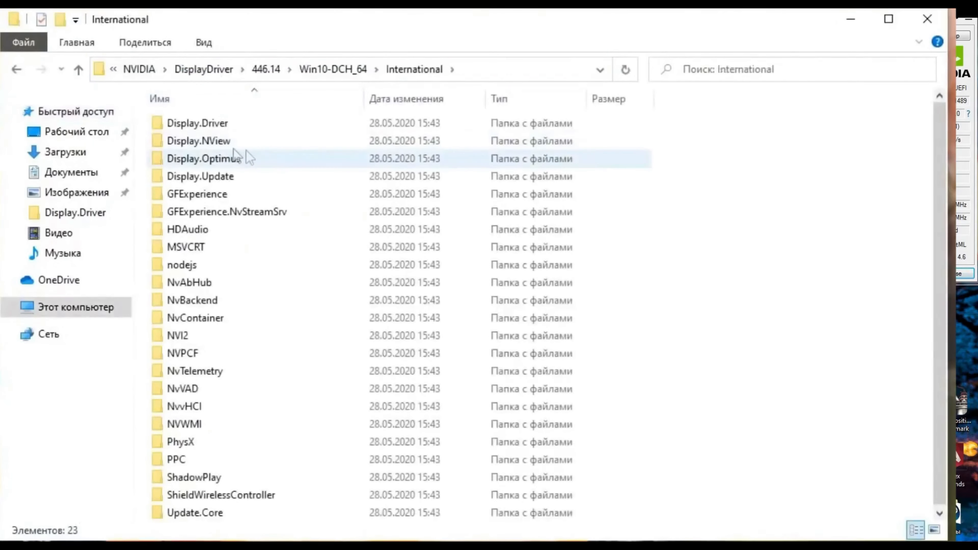
# - Enter the Display.Driver folder and look through its file list
pyautogui.click(192, 123)
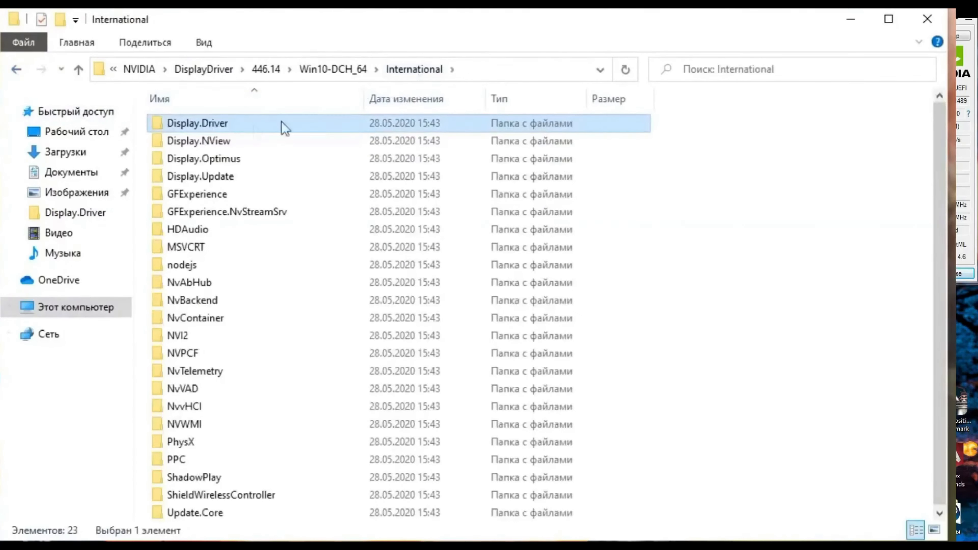
pyautogui.doubleClick(194, 124)
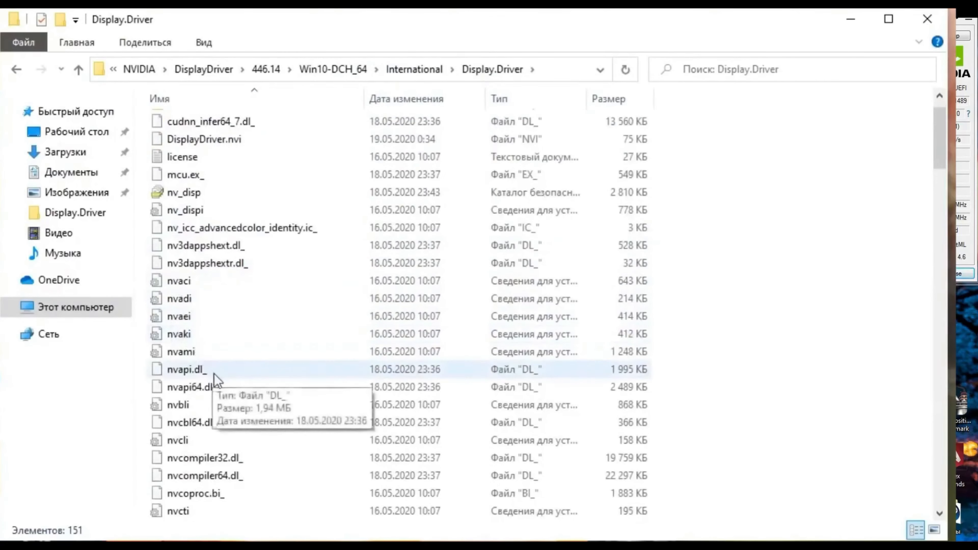
pyautogui.scroll(-3)
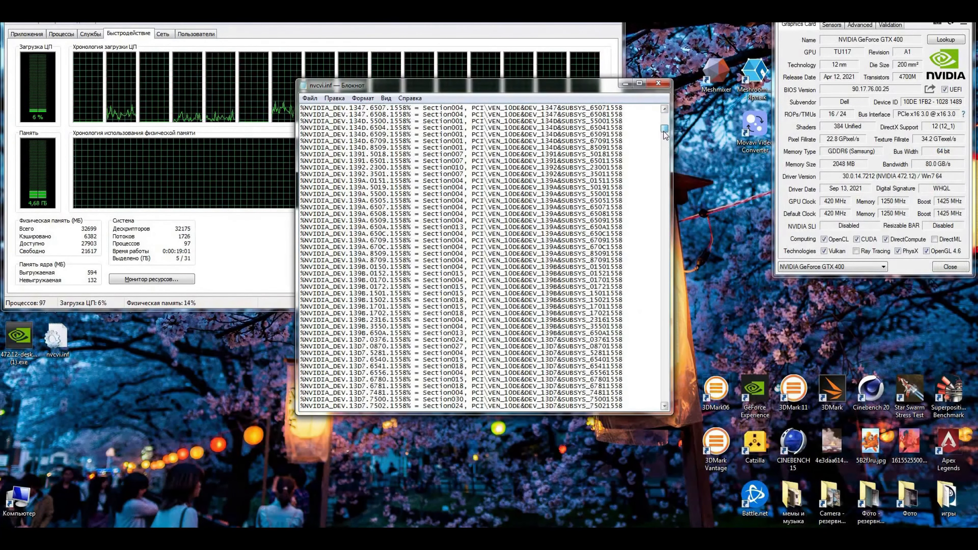
# - Select the GTX 400's NVIDIA_DEV.1C60.7710.1558 identifier in nvcvi.inf and start a search for it
pyautogui.scroll(-3)
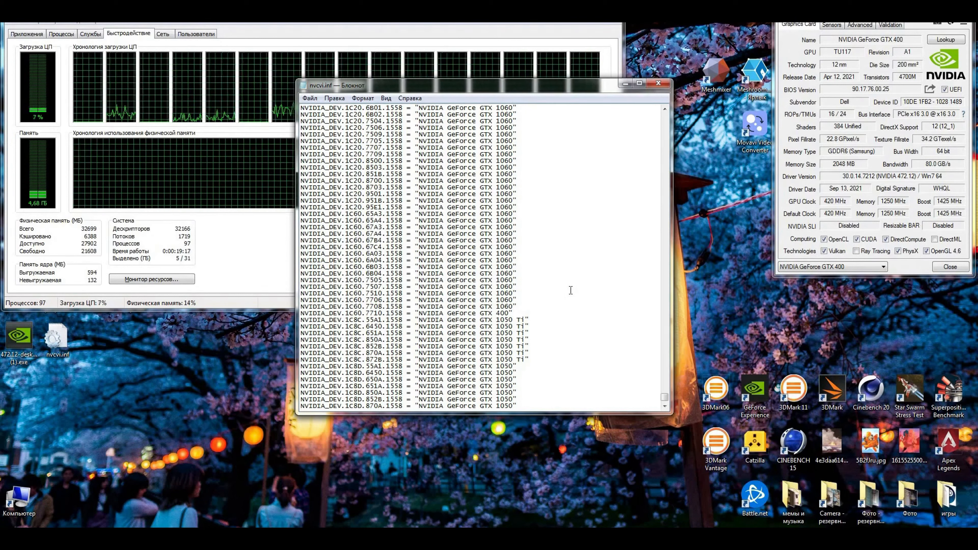
pyautogui.scroll(-3)
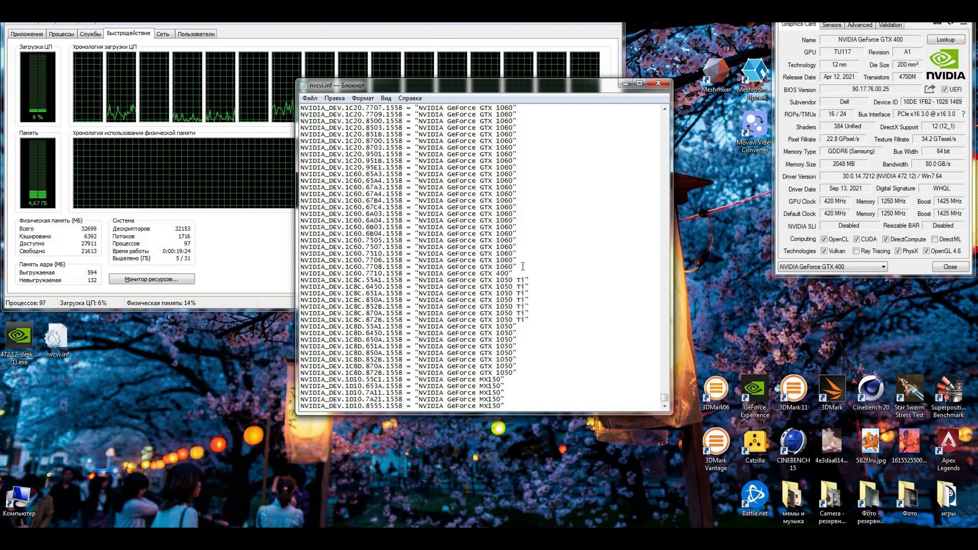
pyautogui.moveTo(495, 201); pyautogui.dragTo(511, 266)
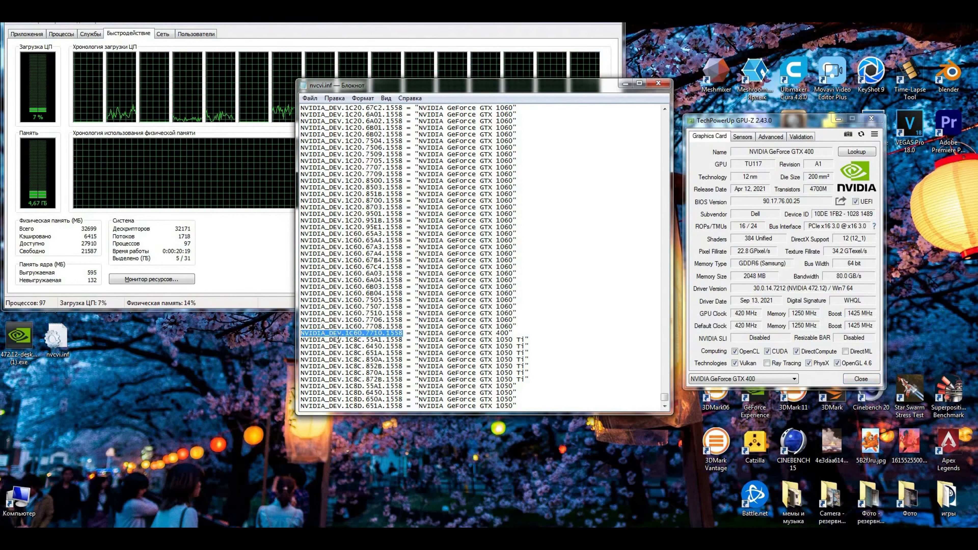
pyautogui.press('Ctrl+f')
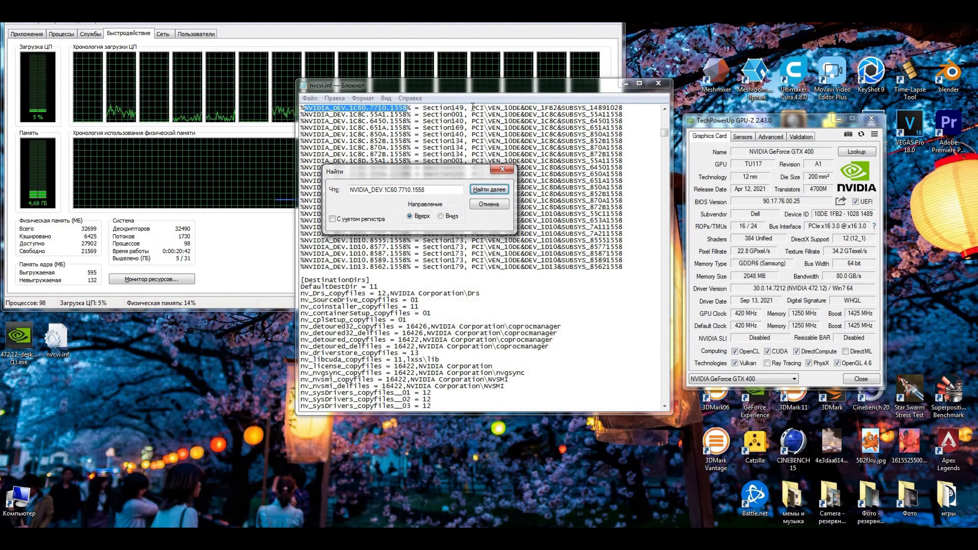
# - Find the line mapping NVIDIA_DEV.1C60.7710.1558 to the PCI hardware ID with DEV_1FB2
pyautogui.click(489, 189)
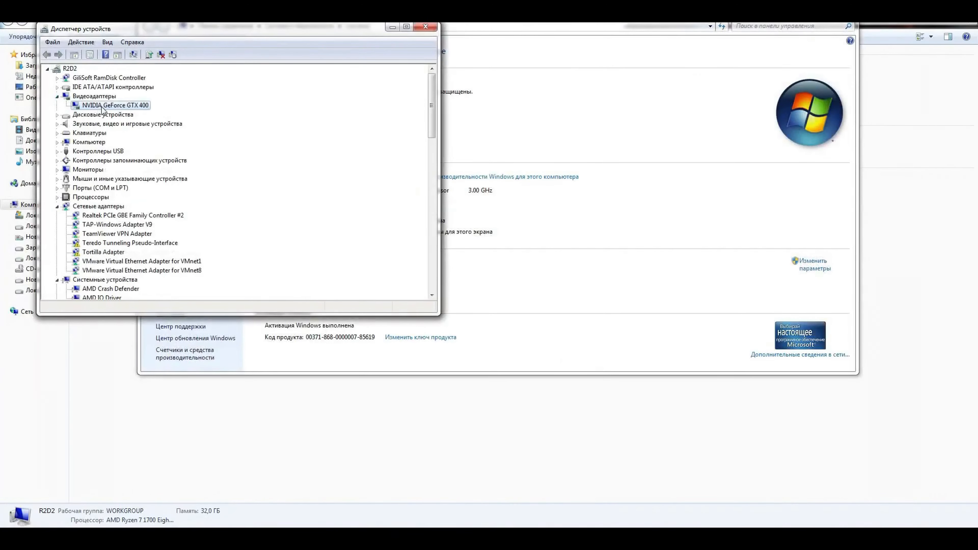
# - View the GTX 400's Hardware Ids in its Details properties, including PCI\VEN_10DE&DEV_1FB2&SUBSYS_14891028
pyautogui.doubleClick(113, 106)
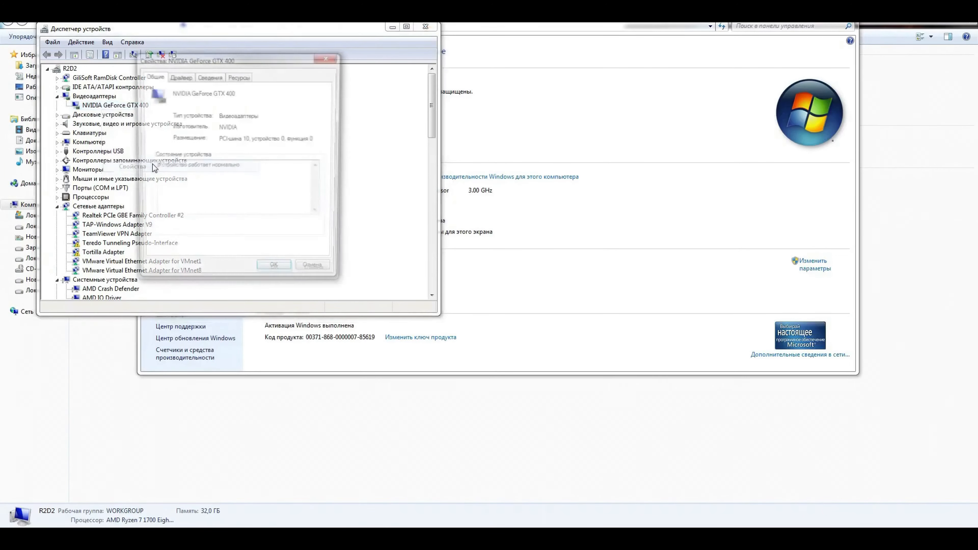
pyautogui.click(210, 77)
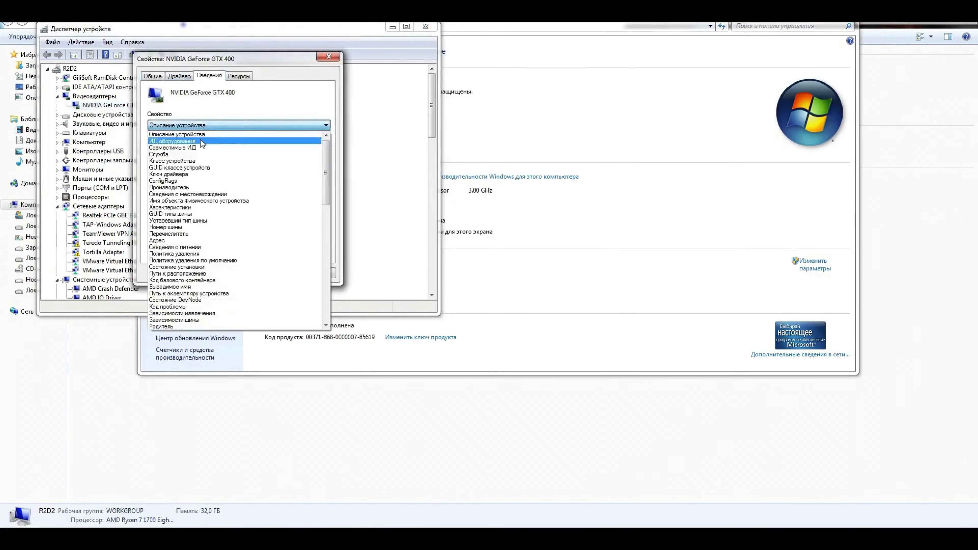
pyautogui.click(173, 141)
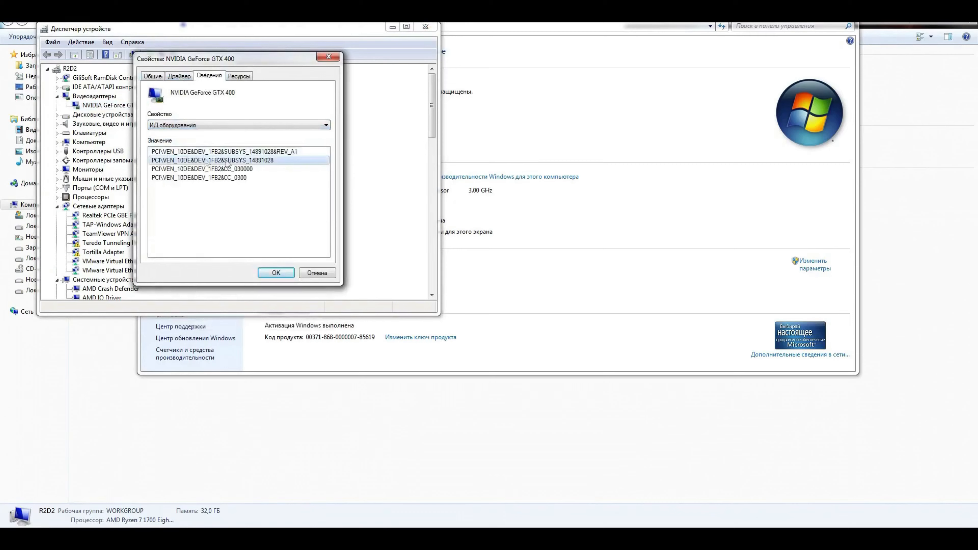
pyautogui.rightClick(208, 165)
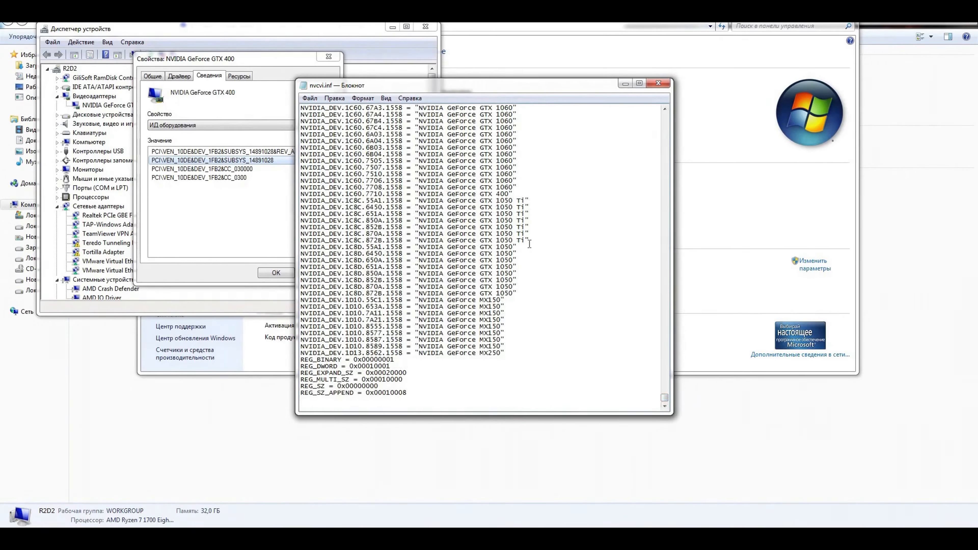
pyautogui.doubleClick(493, 193)
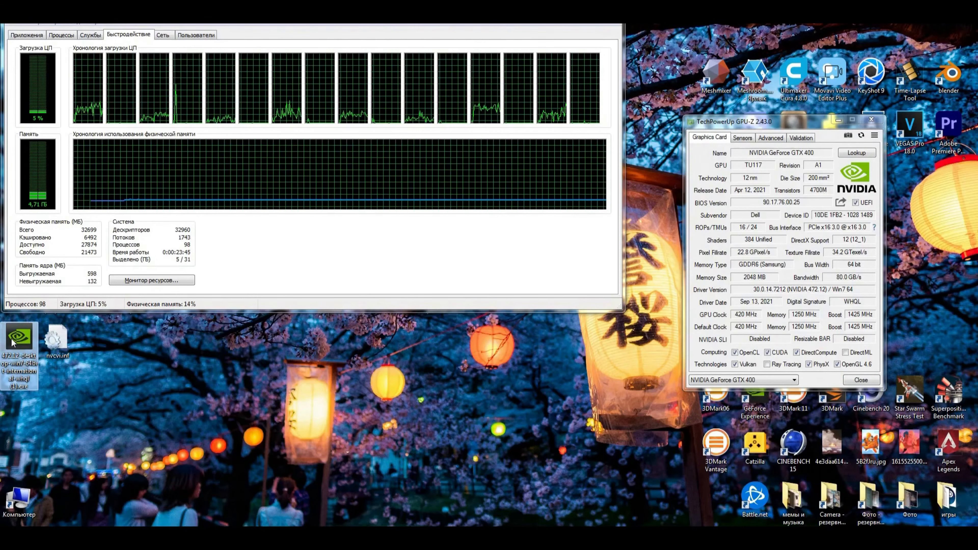
# - Bring up the context menu of the edited nvcvi.inf on the desktop
pyautogui.rightClick(14, 342)
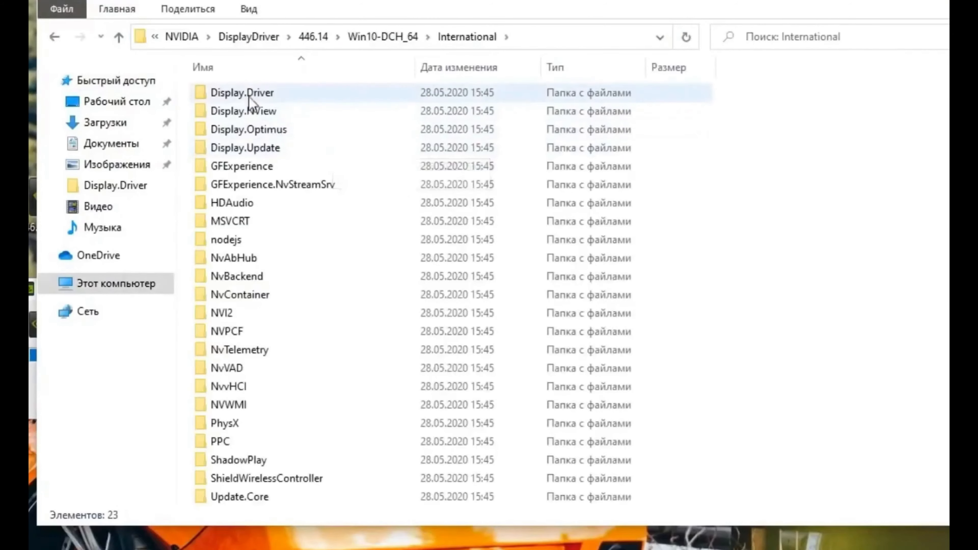
# - Enter the Display.Driver folder holding the extracted driver's 161 files
pyautogui.click(243, 93)
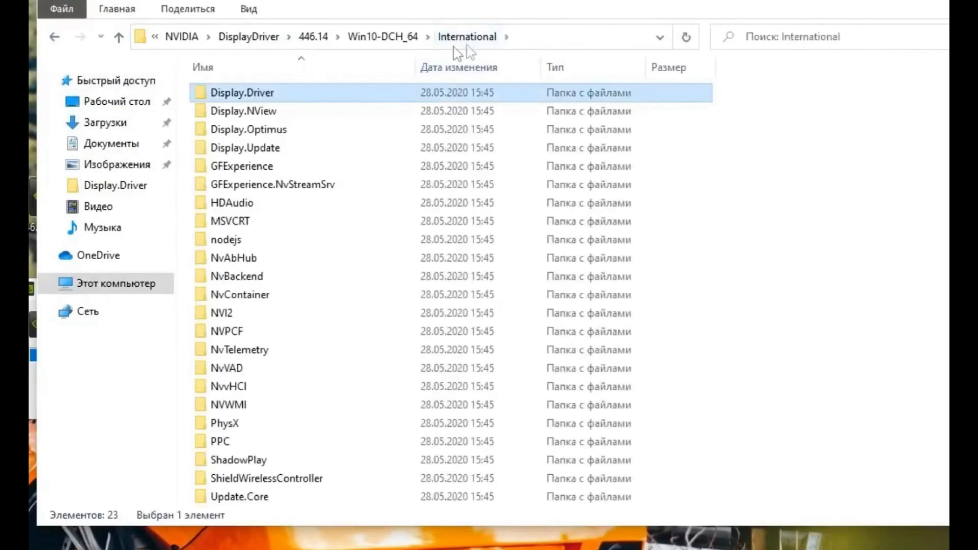
pyautogui.moveTo(377, 80)
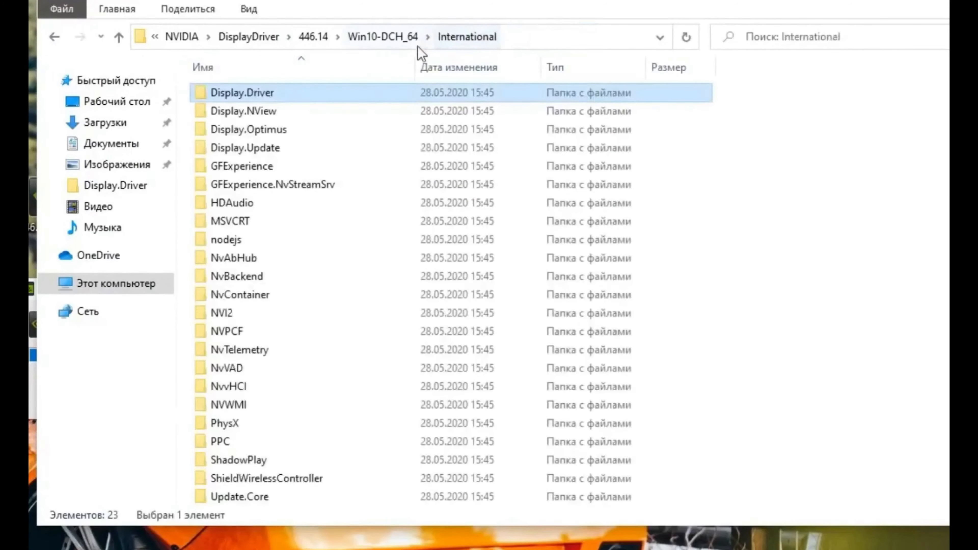
pyautogui.doubleClick(242, 93)
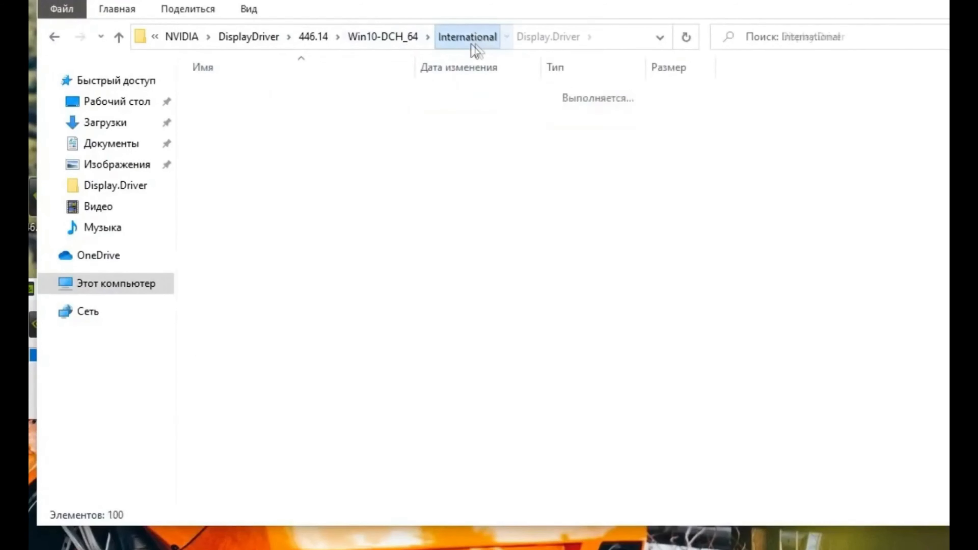
pyautogui.click(549, 37)
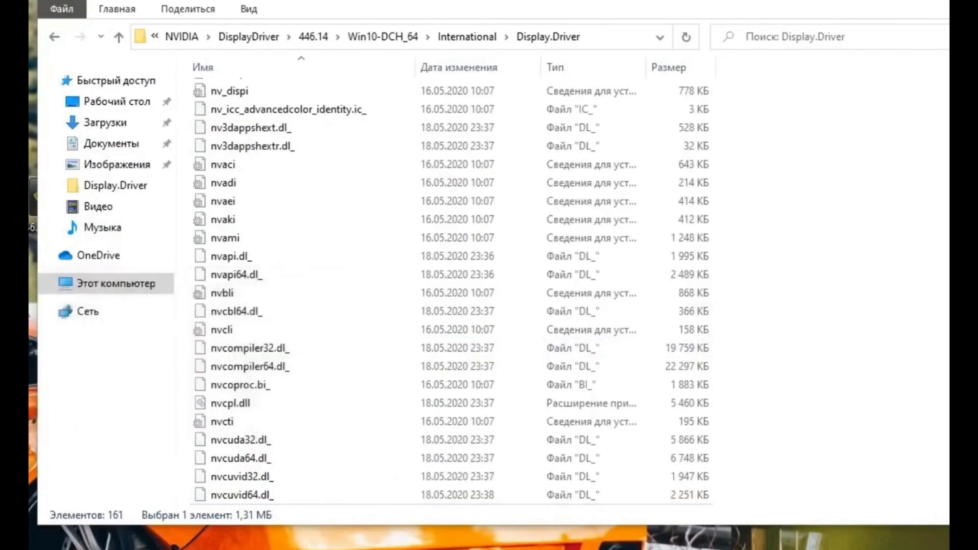
pyautogui.moveTo(719, 16)
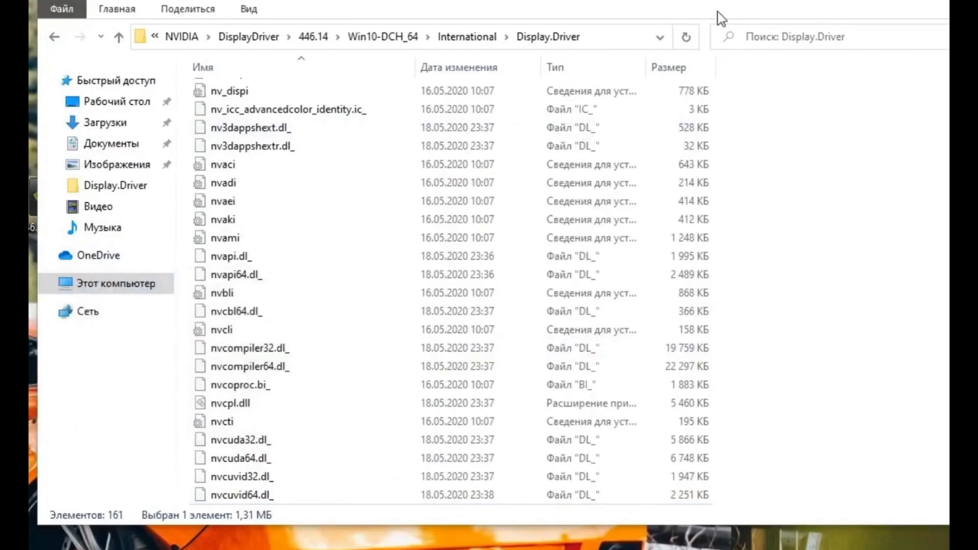